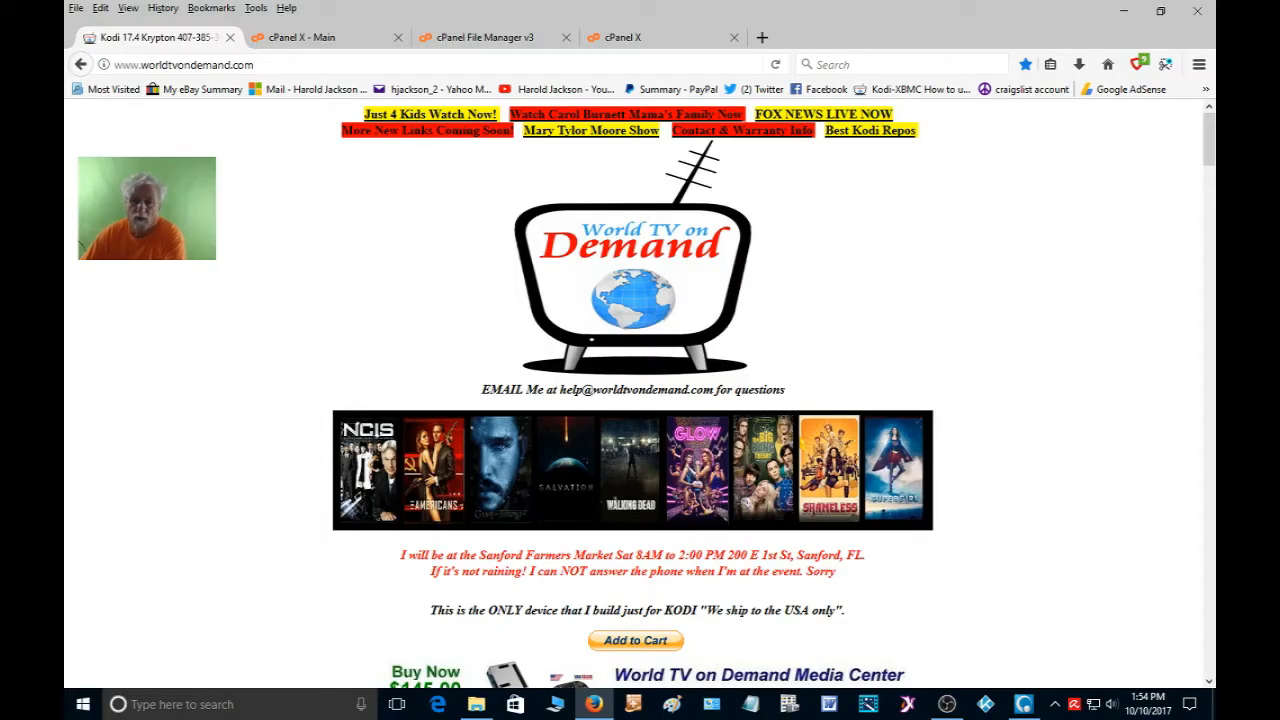
pyautogui.moveTo(208, 316)
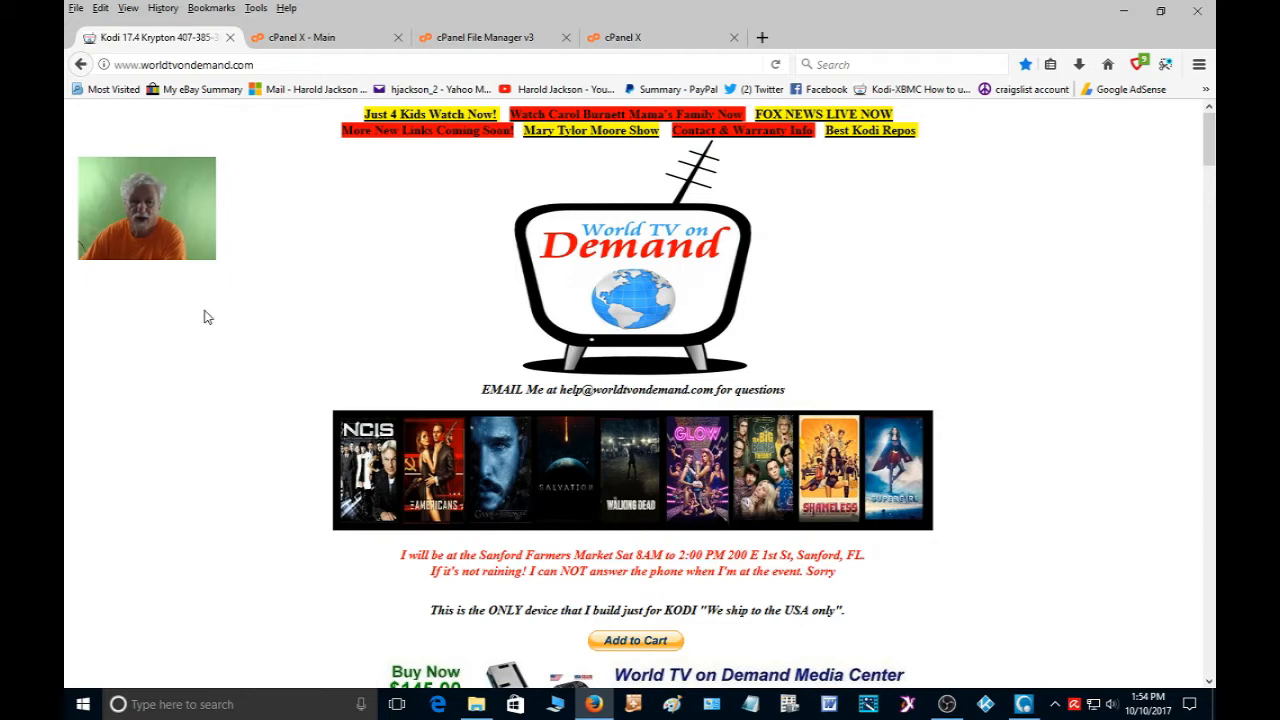
pyautogui.moveTo(378, 438)
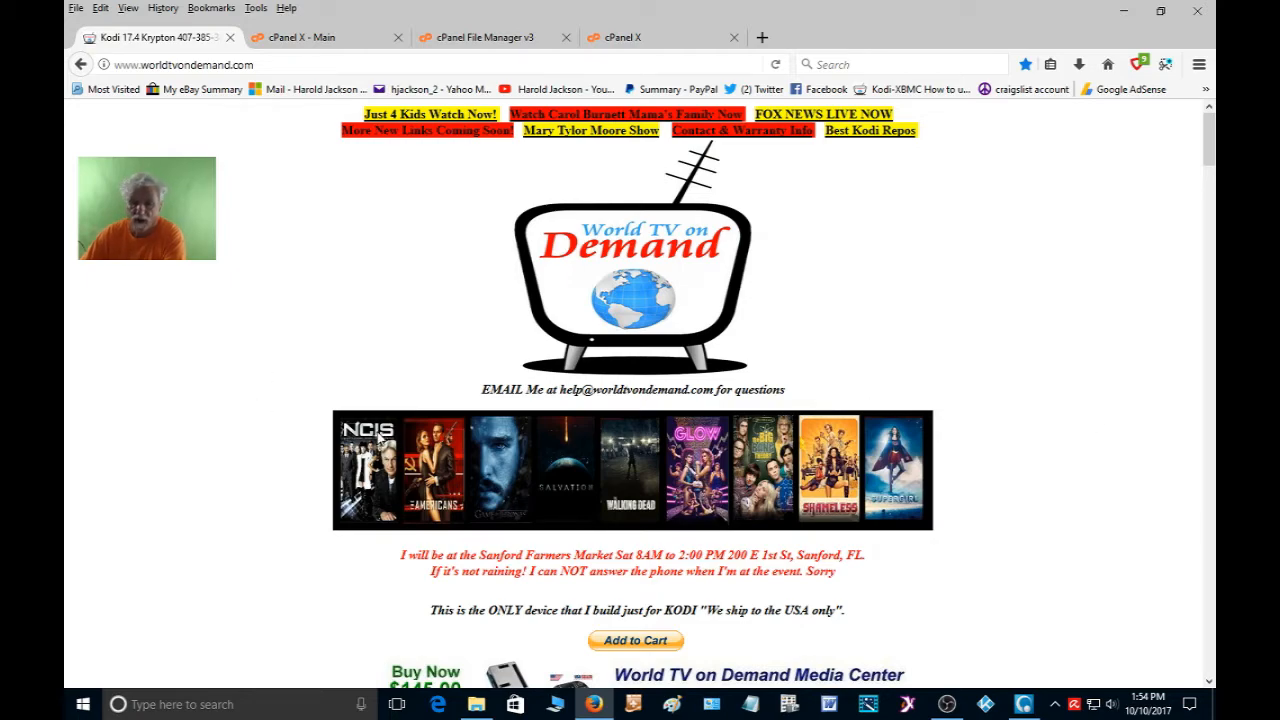
pyautogui.moveTo(1088, 442)
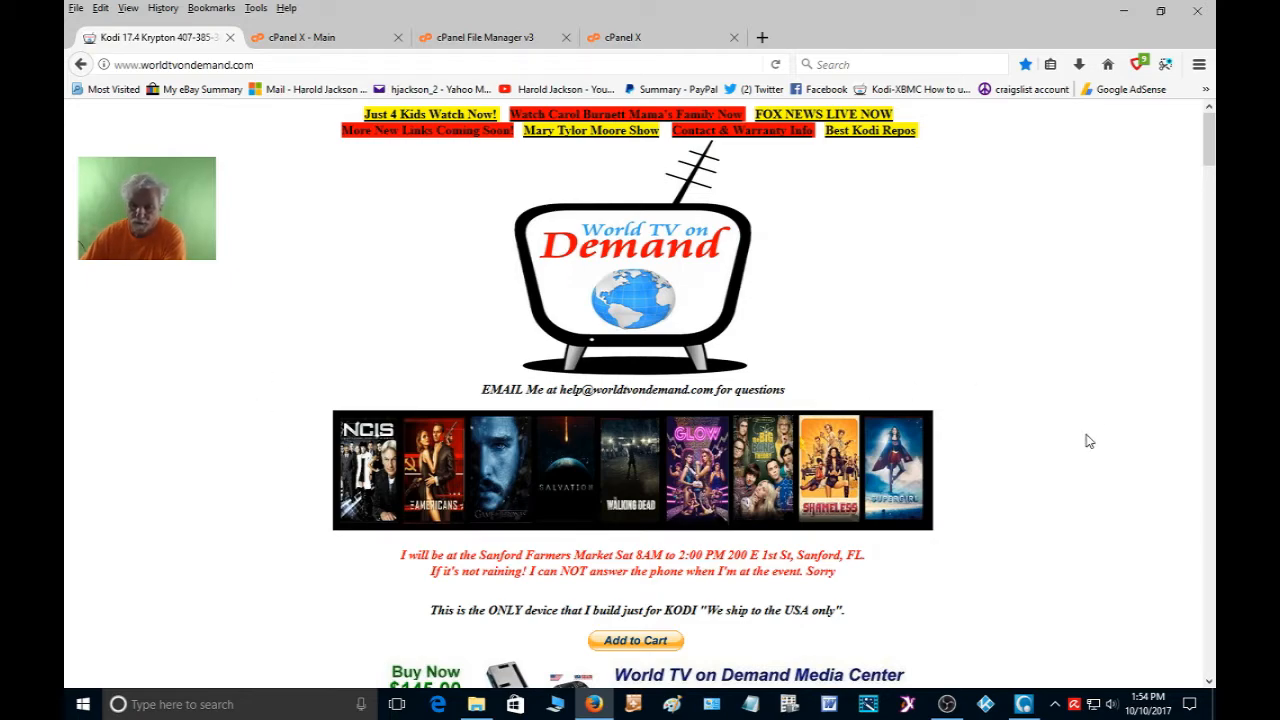
# Change the phone line span's background-color from #FFFF00 to #FF0000 in index.html and save
pyautogui.scroll(-3)
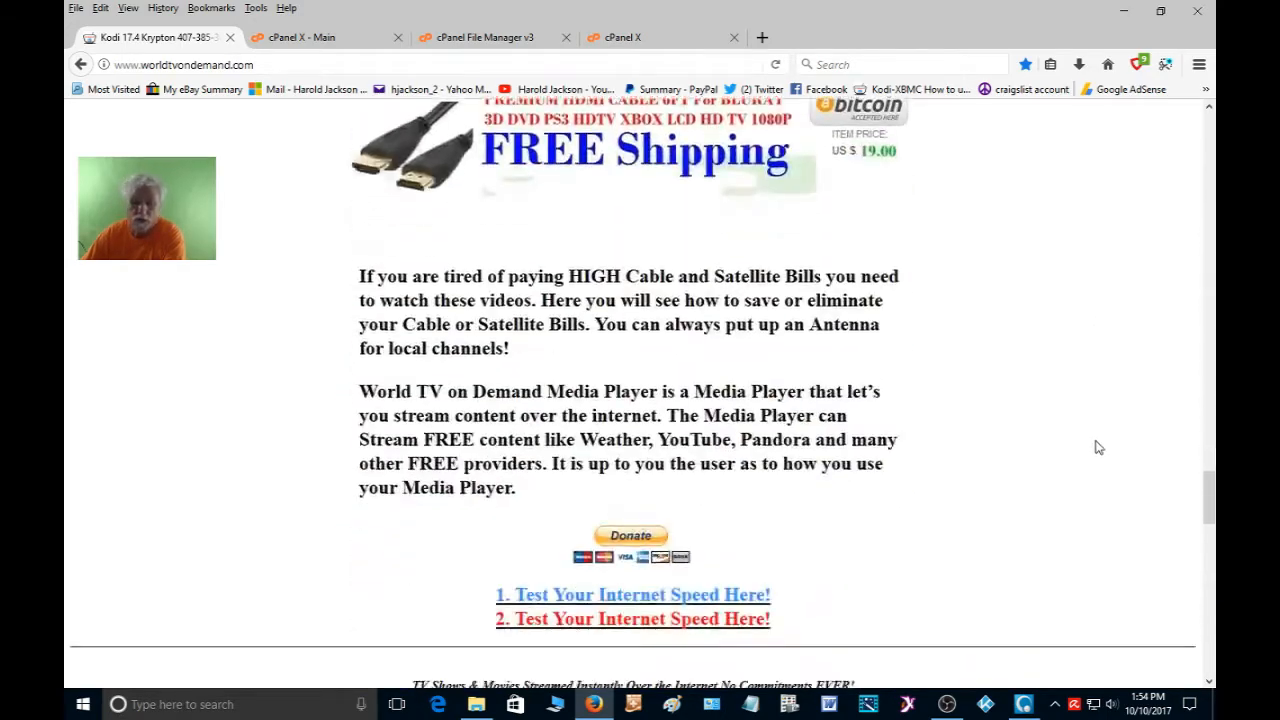
pyautogui.scroll(-3)
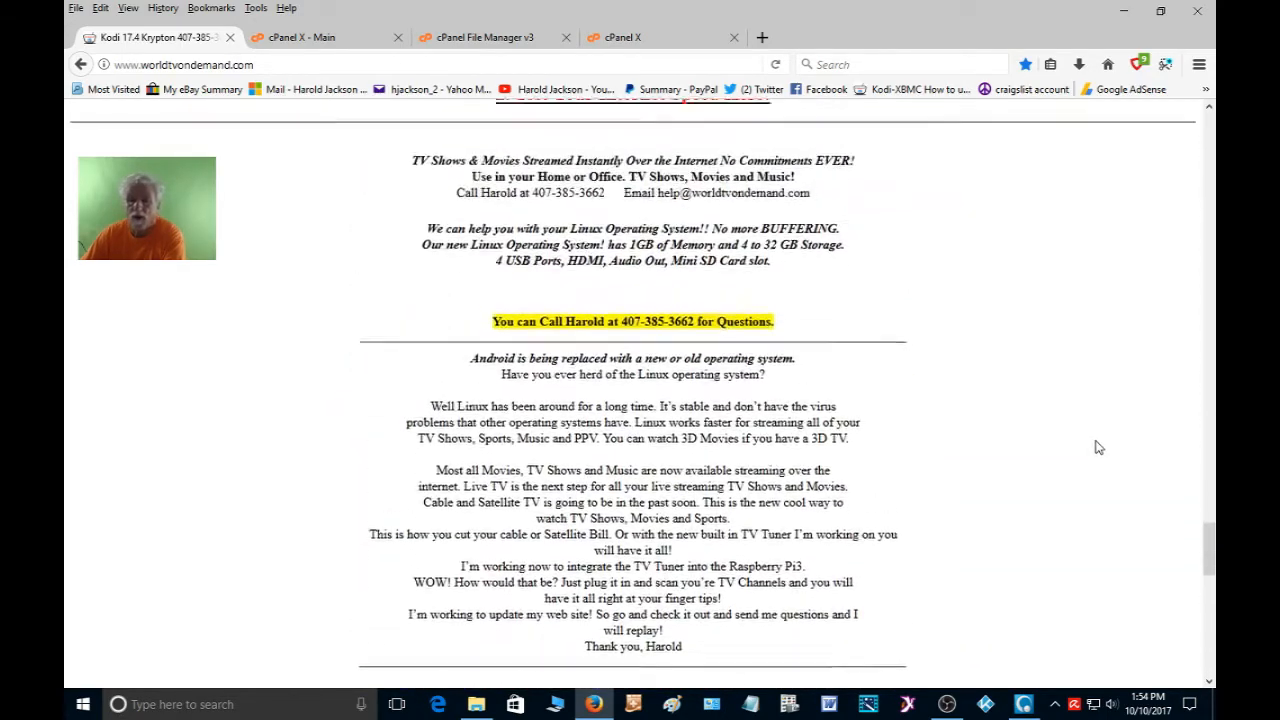
pyautogui.scroll(-3)
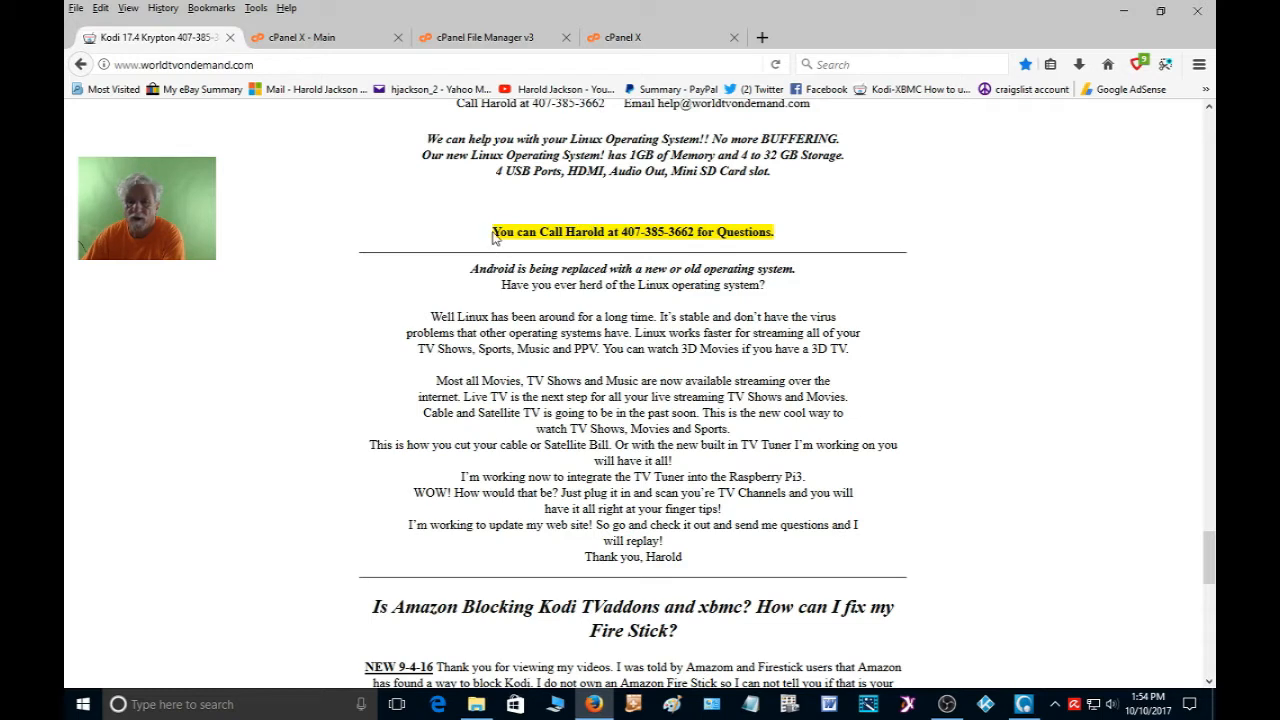
pyautogui.moveTo(838, 234)
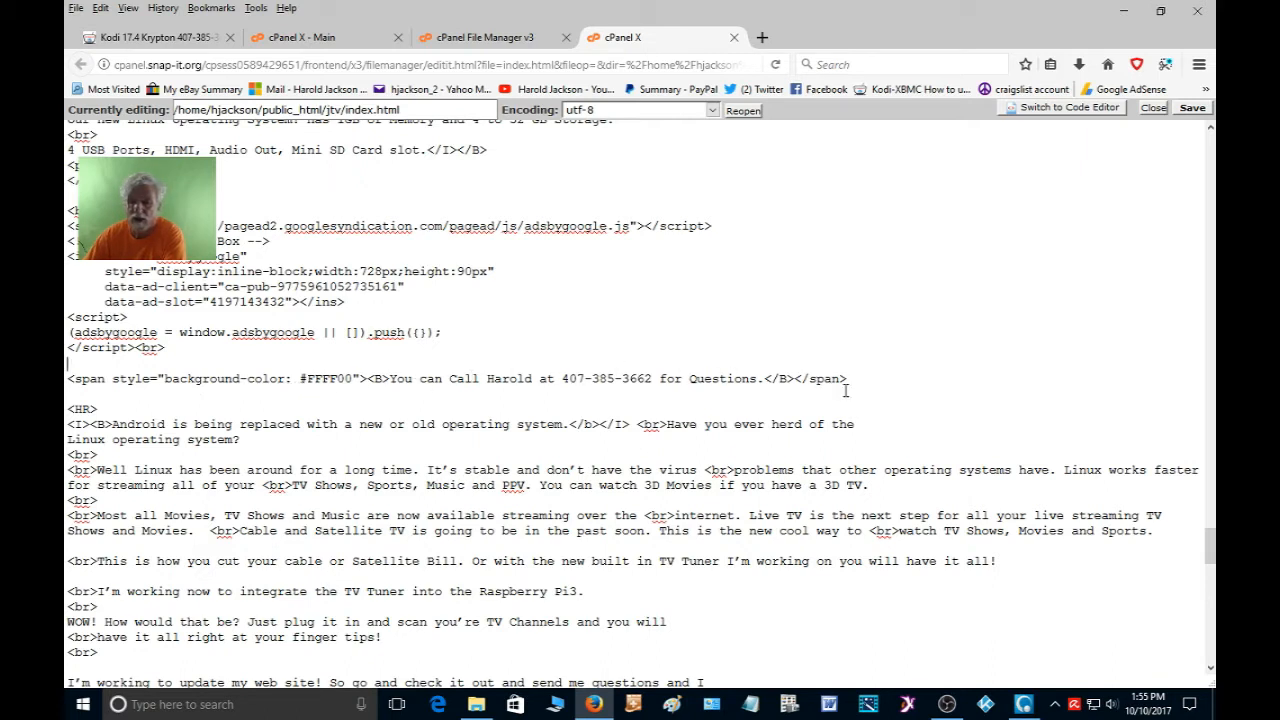
pyautogui.moveTo(116, 378); pyautogui.dragTo(844, 378)
pyautogui.write('00')
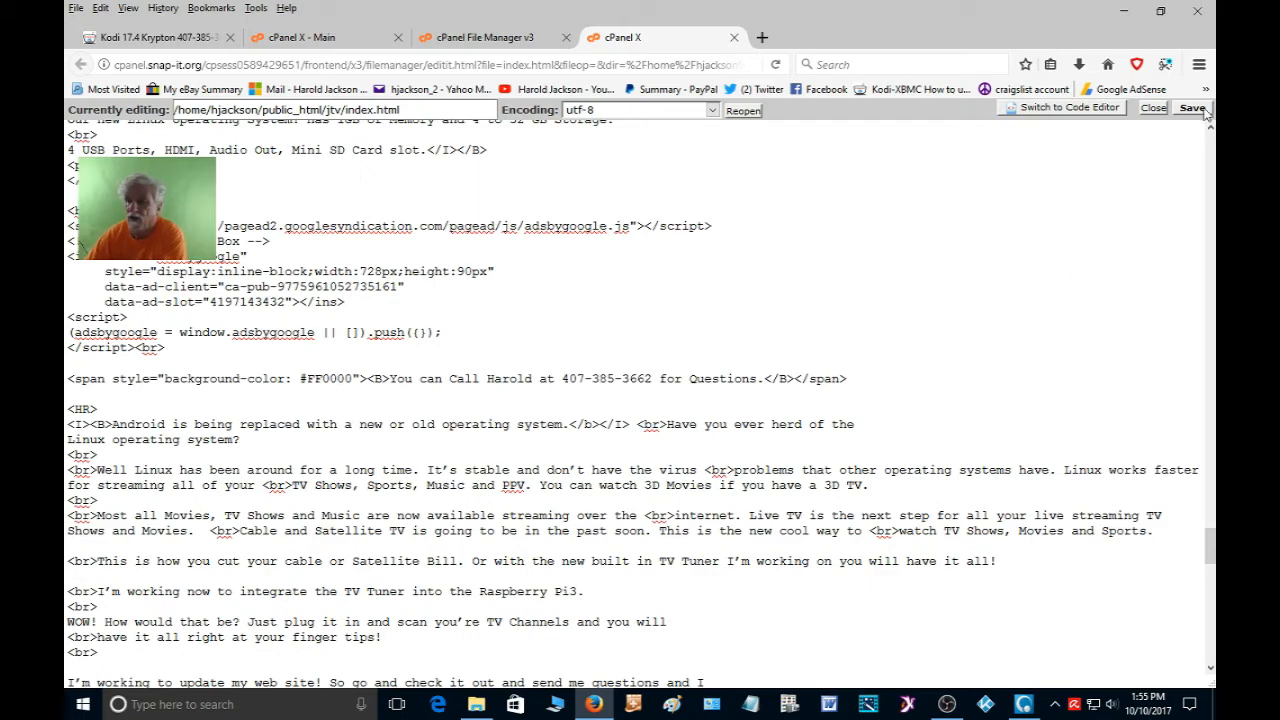
pyautogui.click(1192, 108)
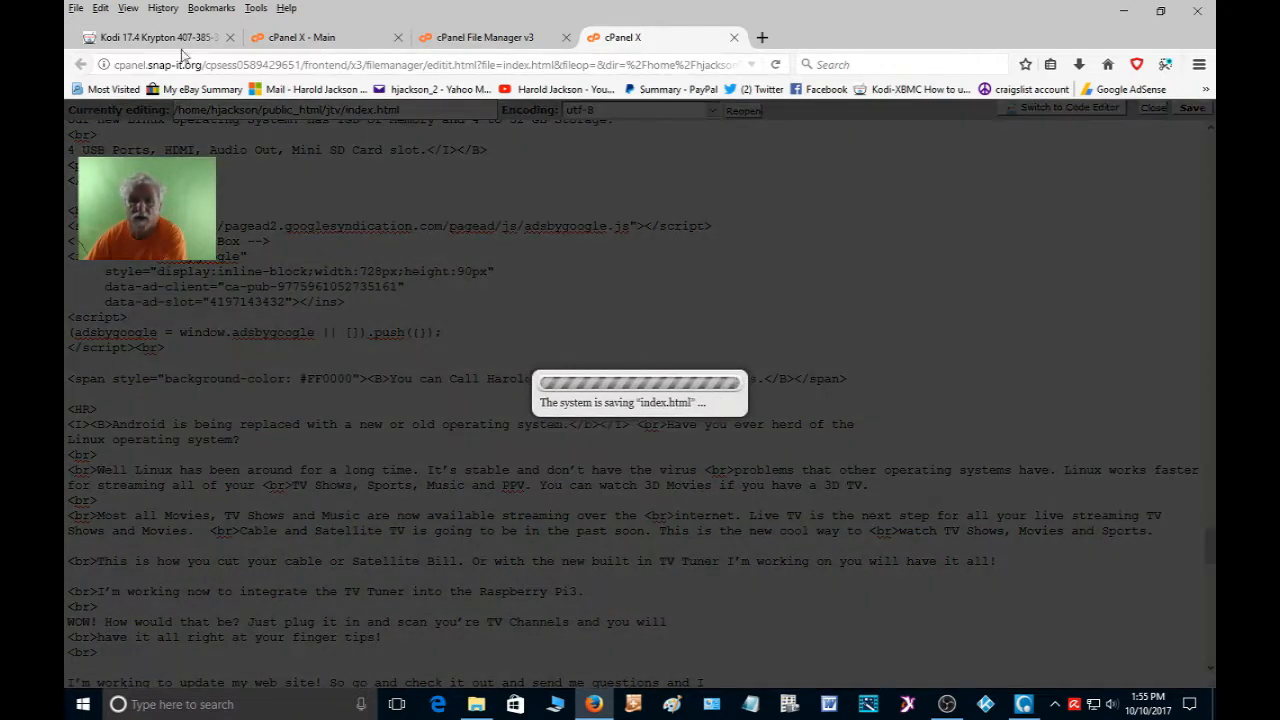
pyautogui.click(150, 36)
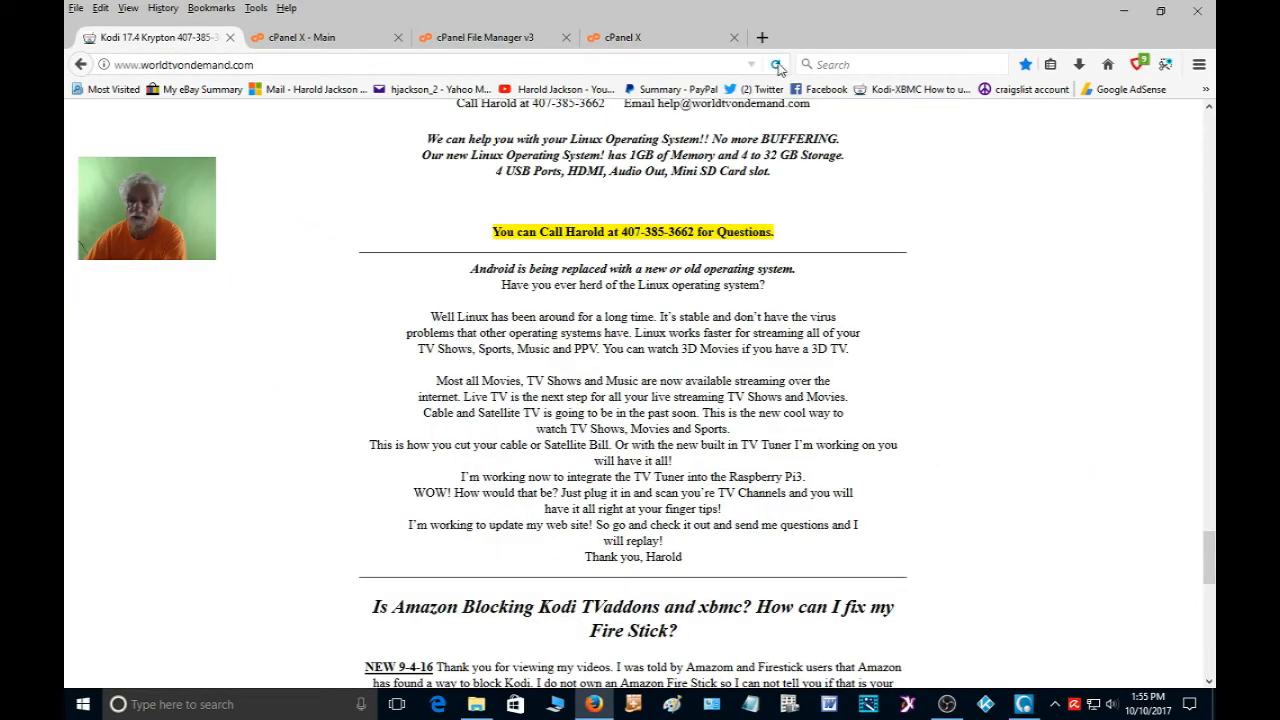
# Reload worldtvondemand.com to see the phone line in red, then return to the index.html editor
pyautogui.click(776, 64)
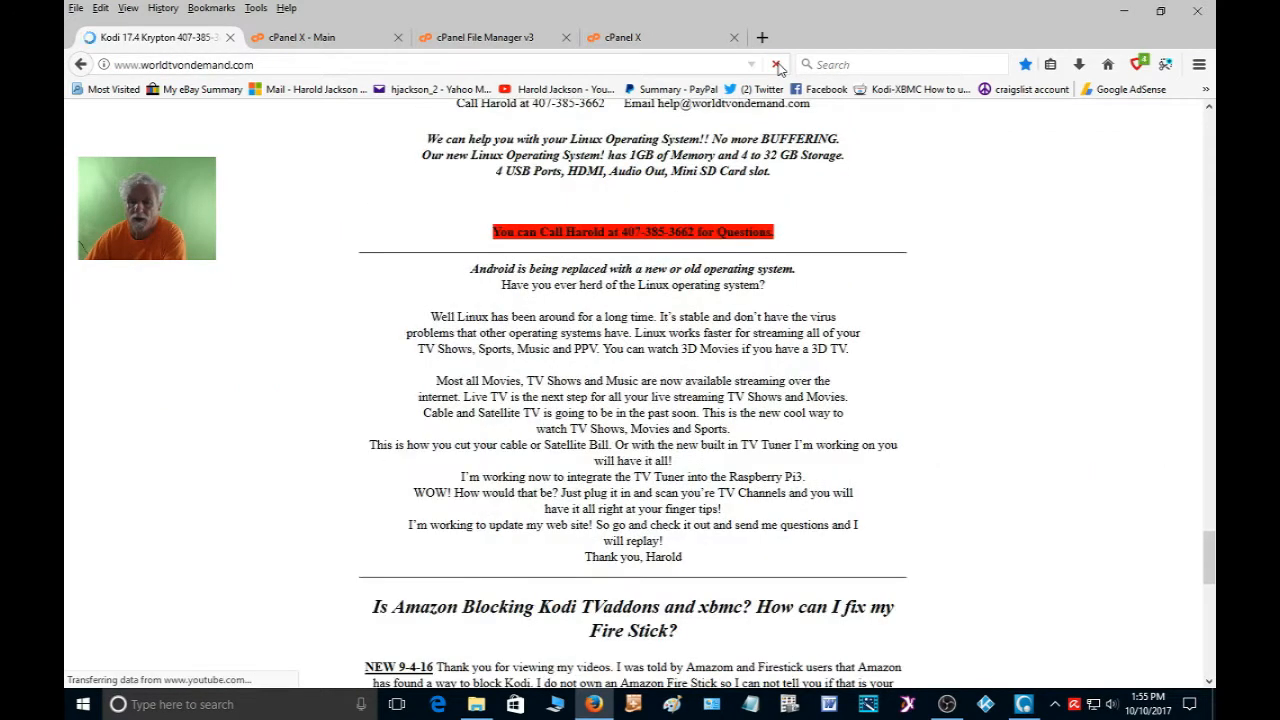
pyautogui.click(776, 64)
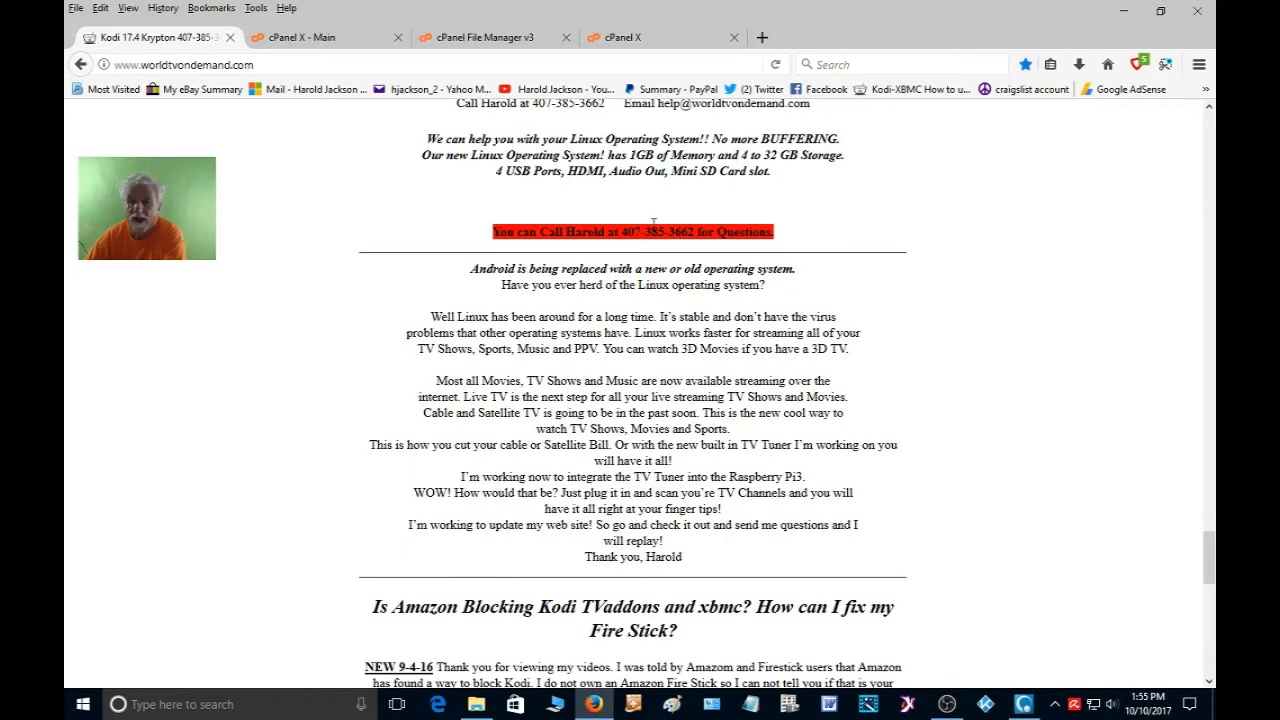
pyautogui.moveTo(1012, 240)
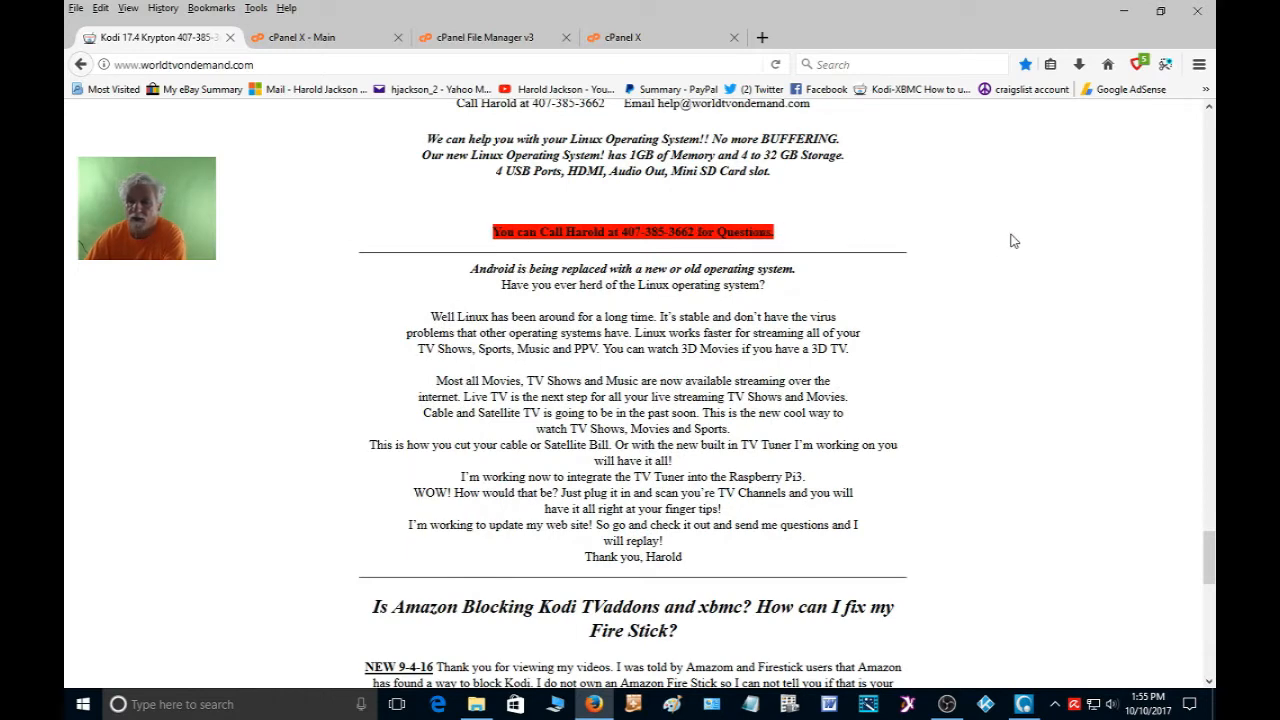
pyautogui.click(620, 36)
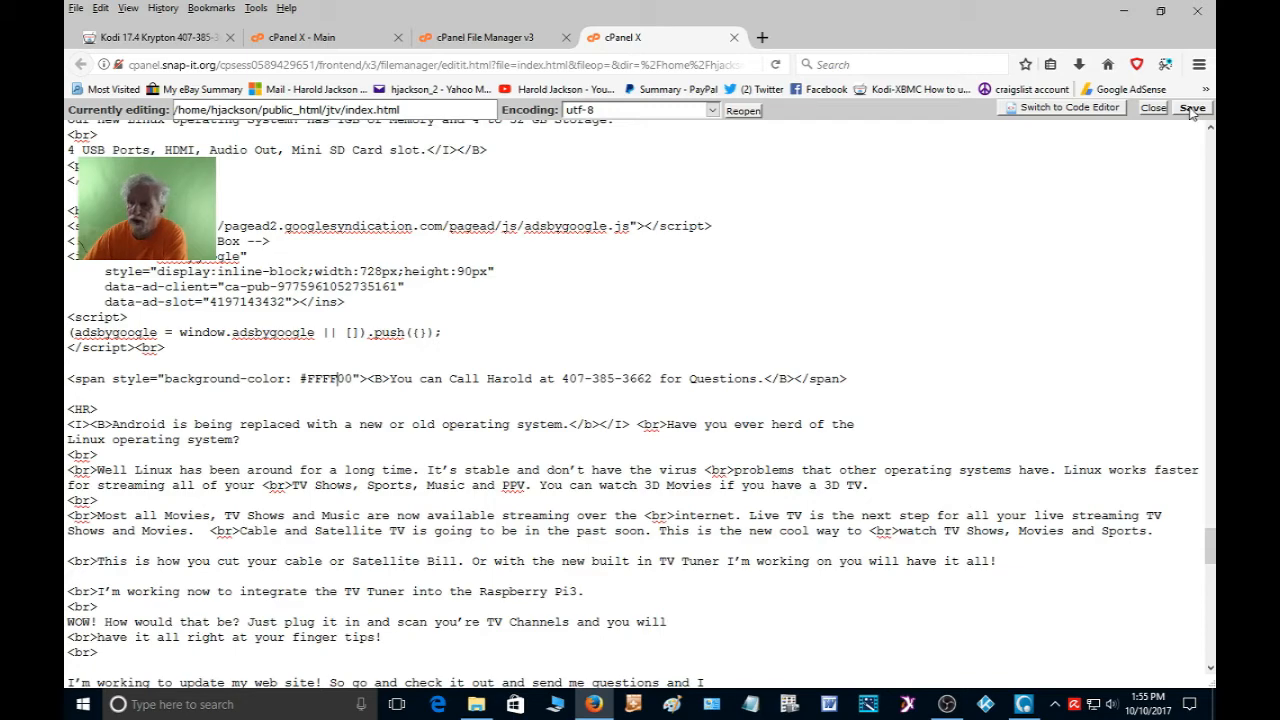
# Save index.html with the span background-color restored to #FFFF00
pyautogui.click(1192, 108)
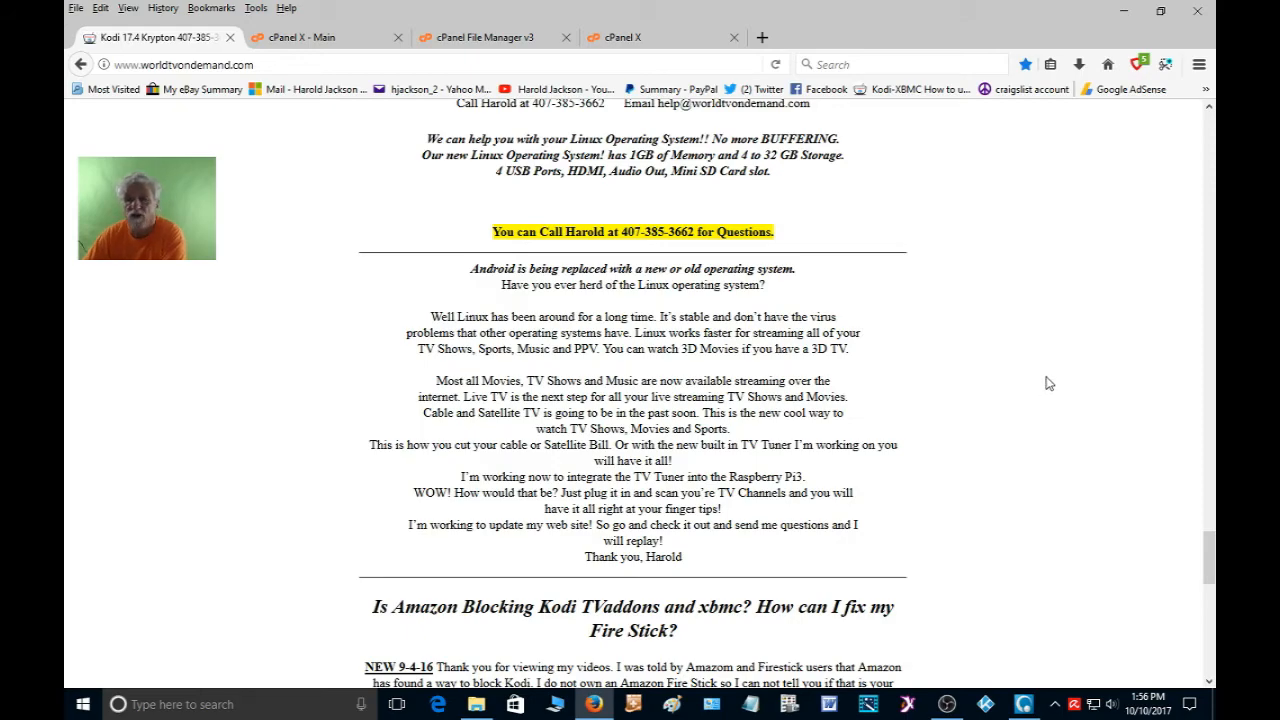
# Scroll the reloaded homepage down past the yellow phone line and back to the top
pyautogui.scroll(-3)
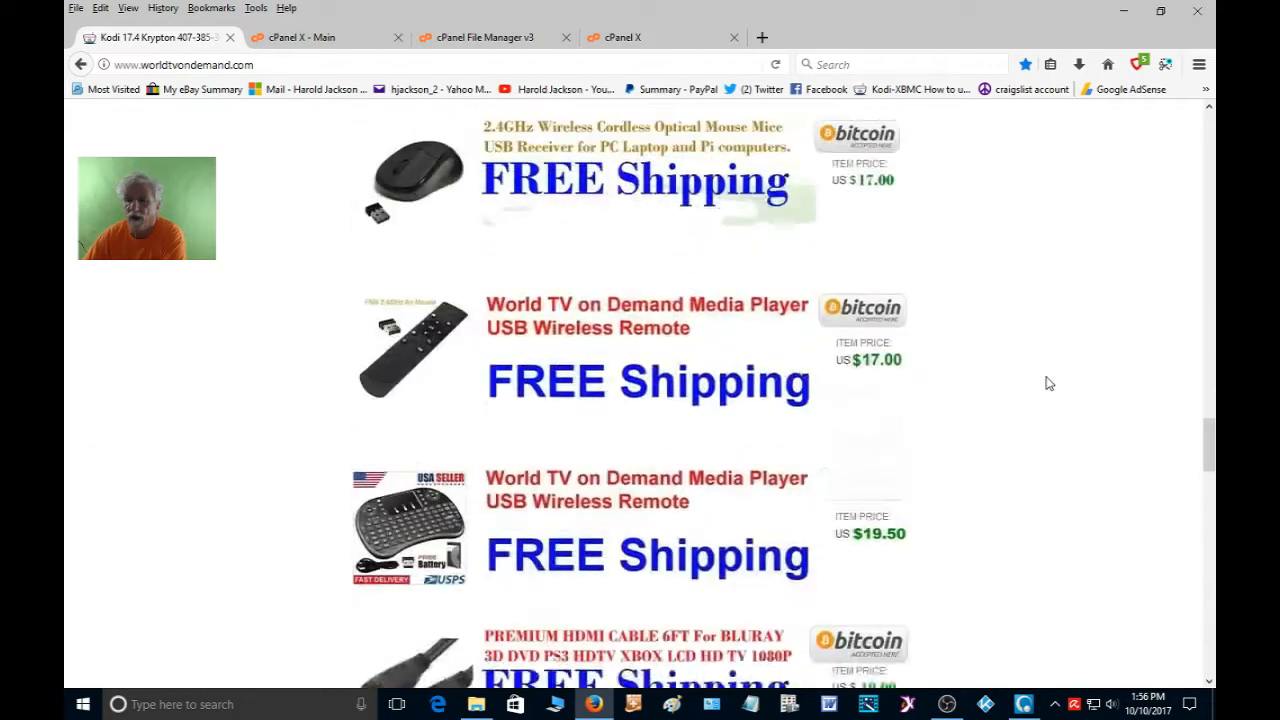
pyautogui.scroll(-3)
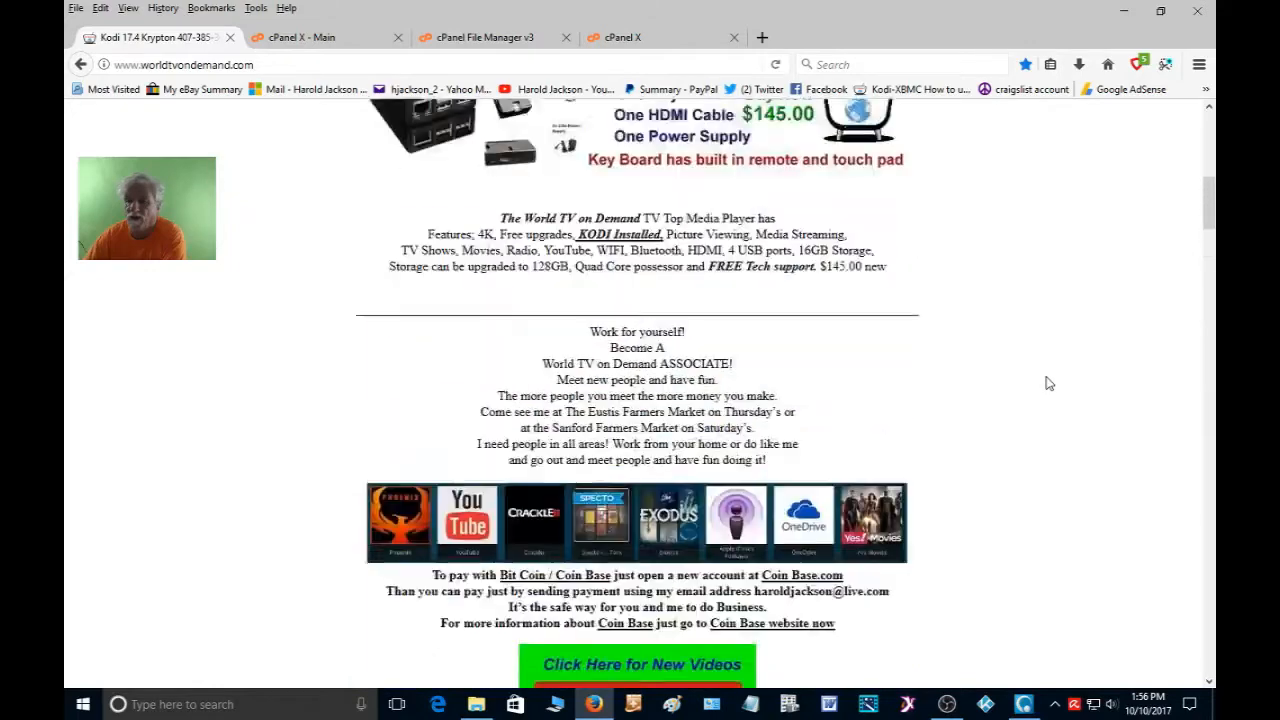
pyautogui.scroll(3)
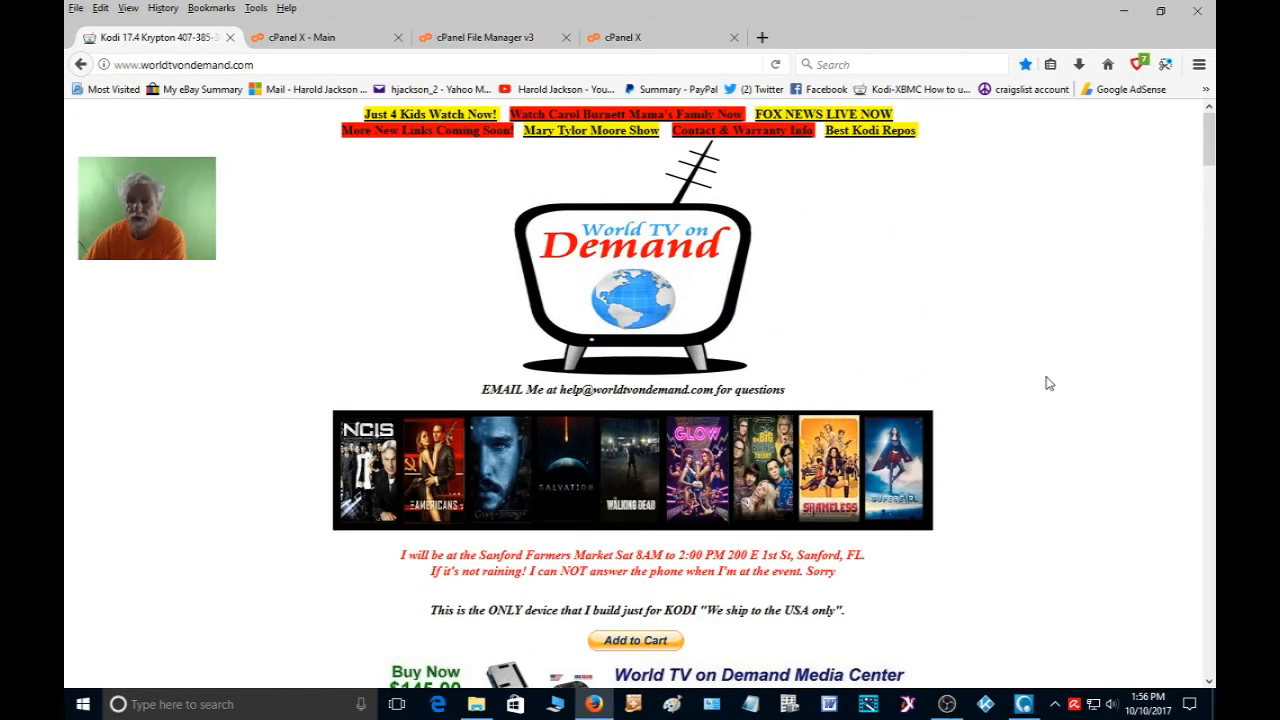
pyautogui.moveTo(1056, 382)
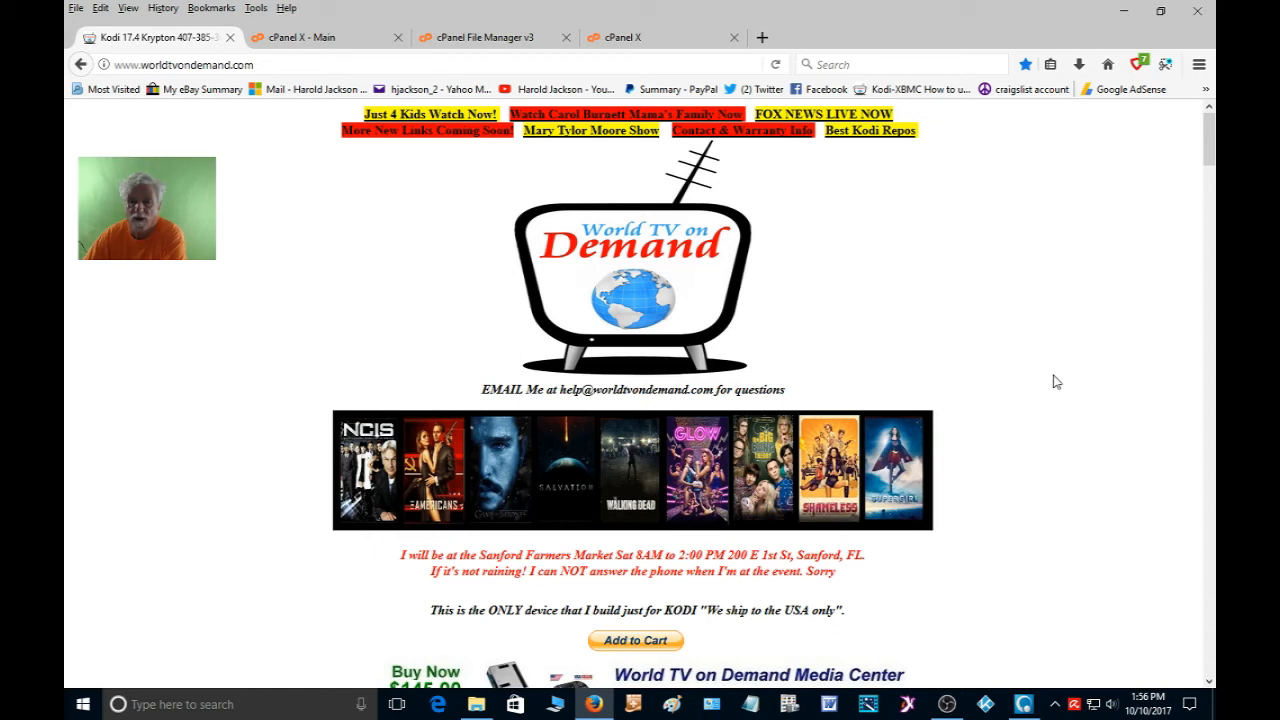